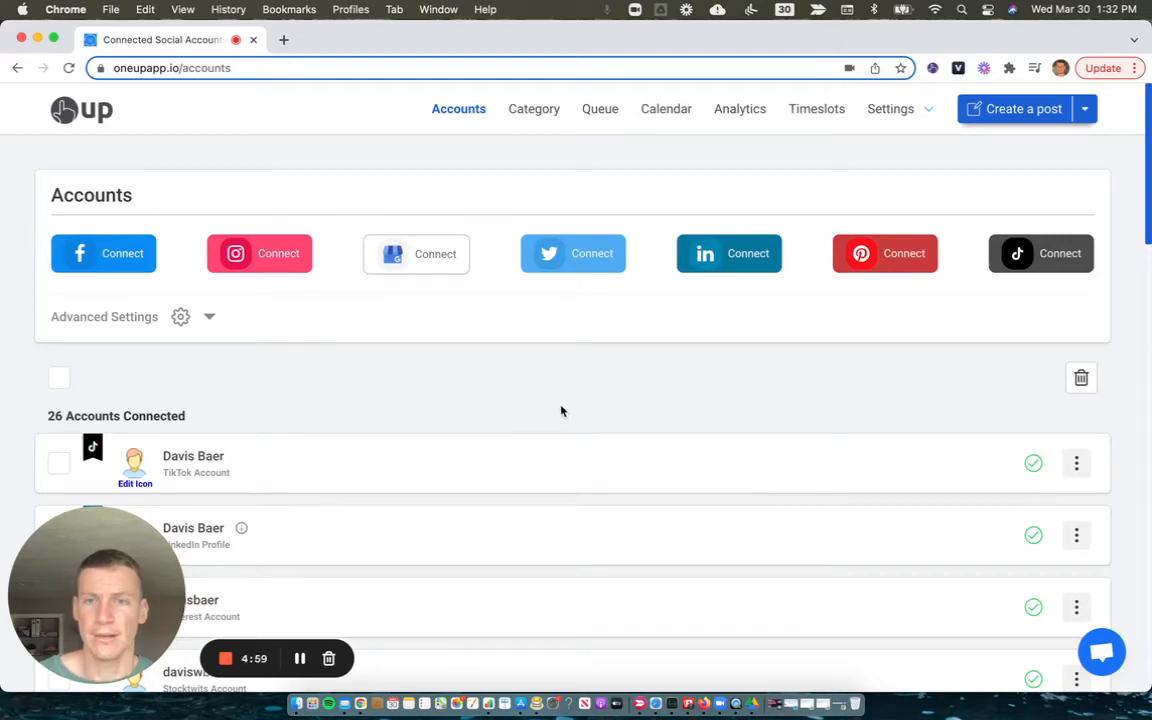
mouse_move(538, 426)
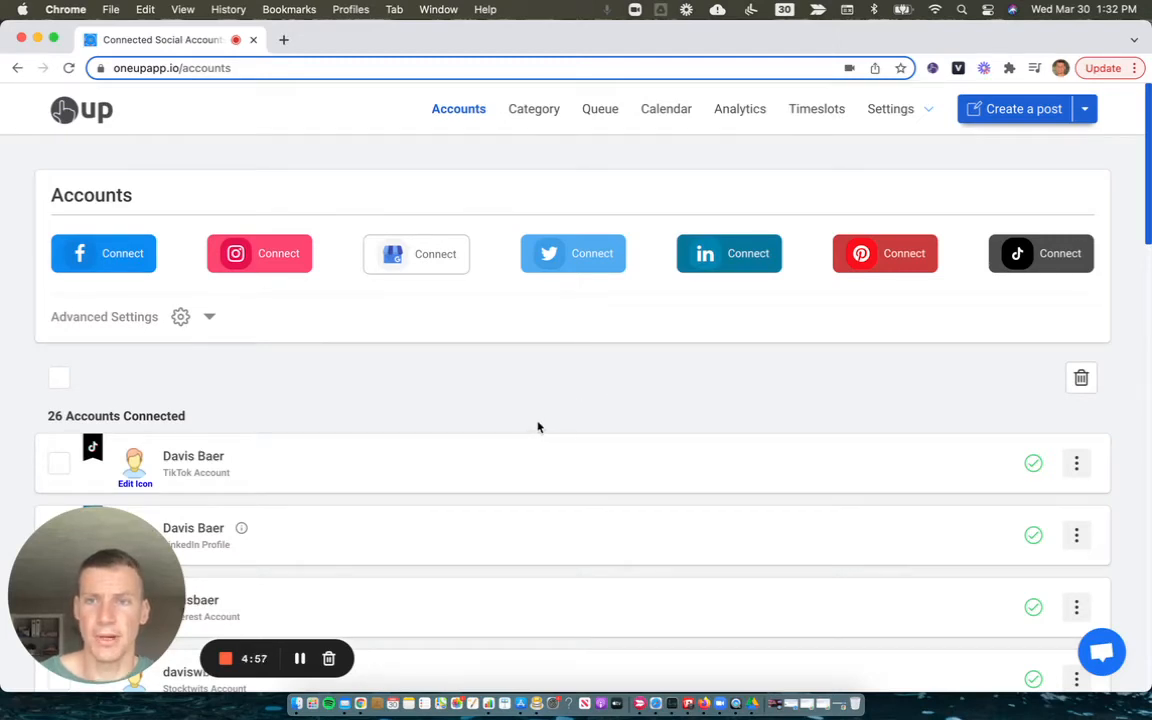
mouse_move(460, 120)
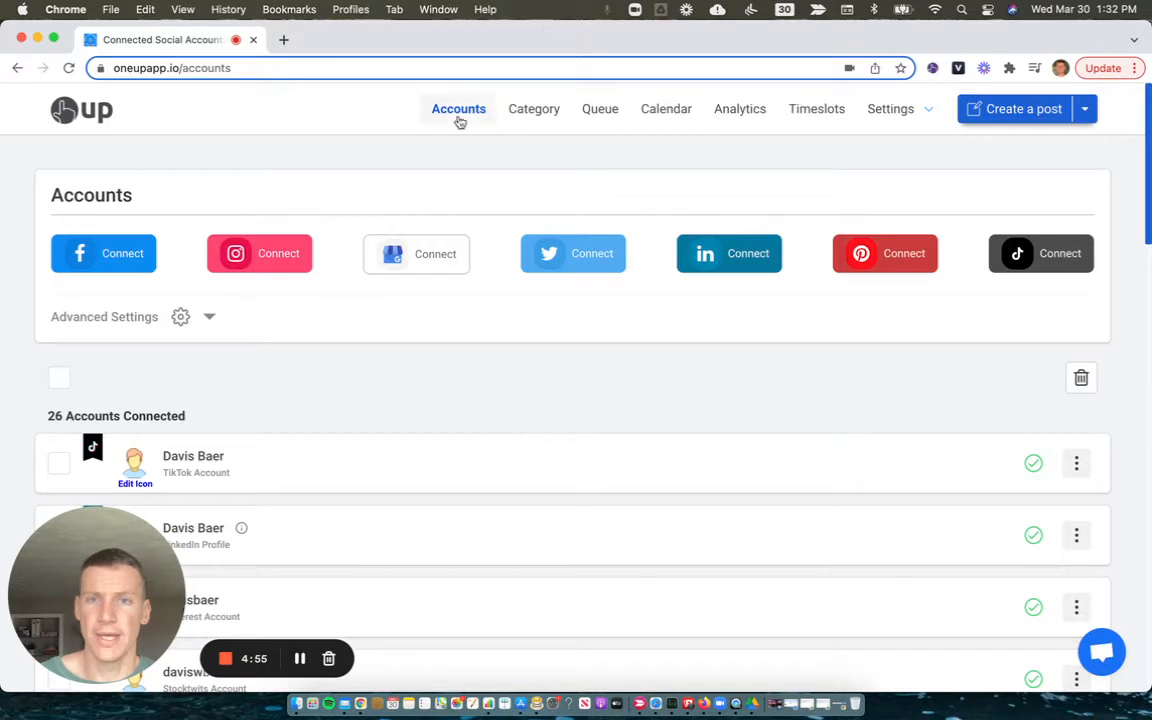
mouse_move(728, 255)
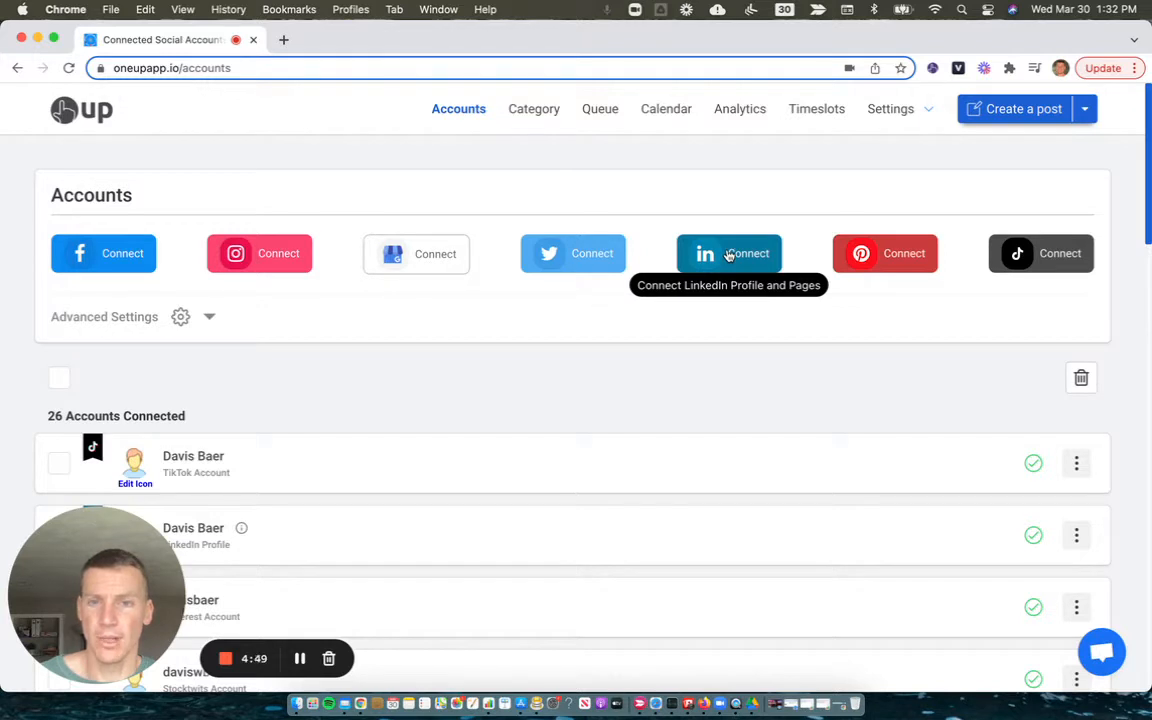
mouse_move(438, 365)
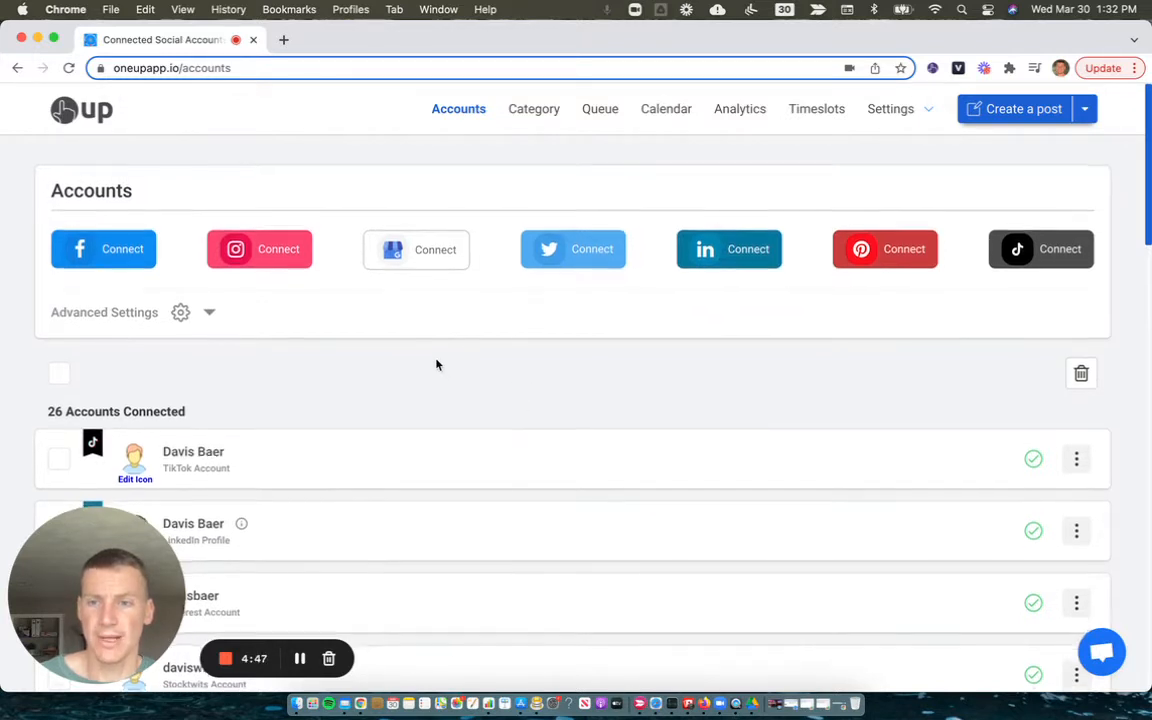
Step: Create a new post and pick the LinkedIn accounts category
scroll("down", 3)
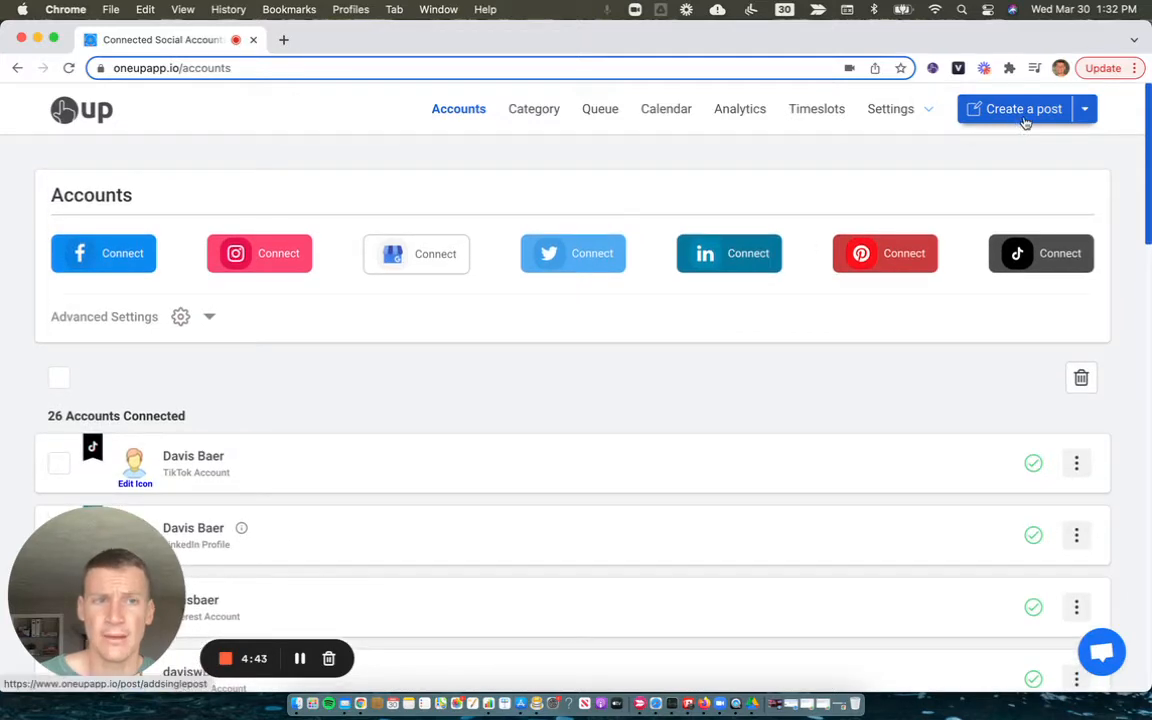
left_click(1016, 109)
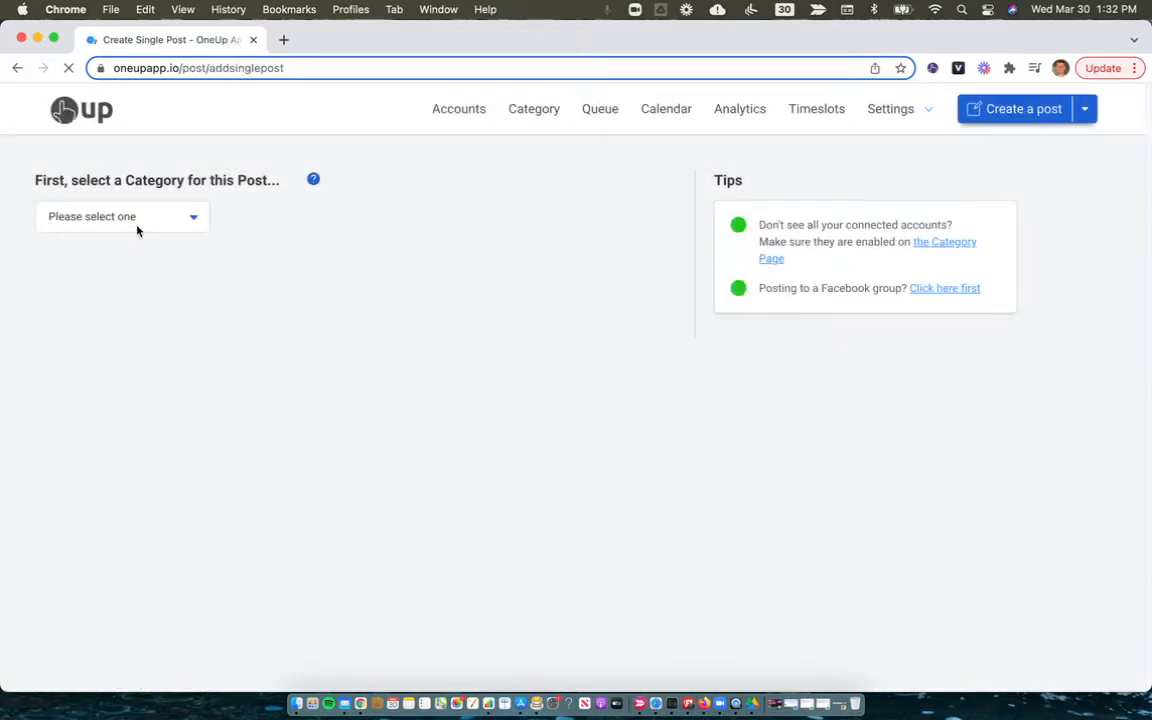
left_click(120, 216)
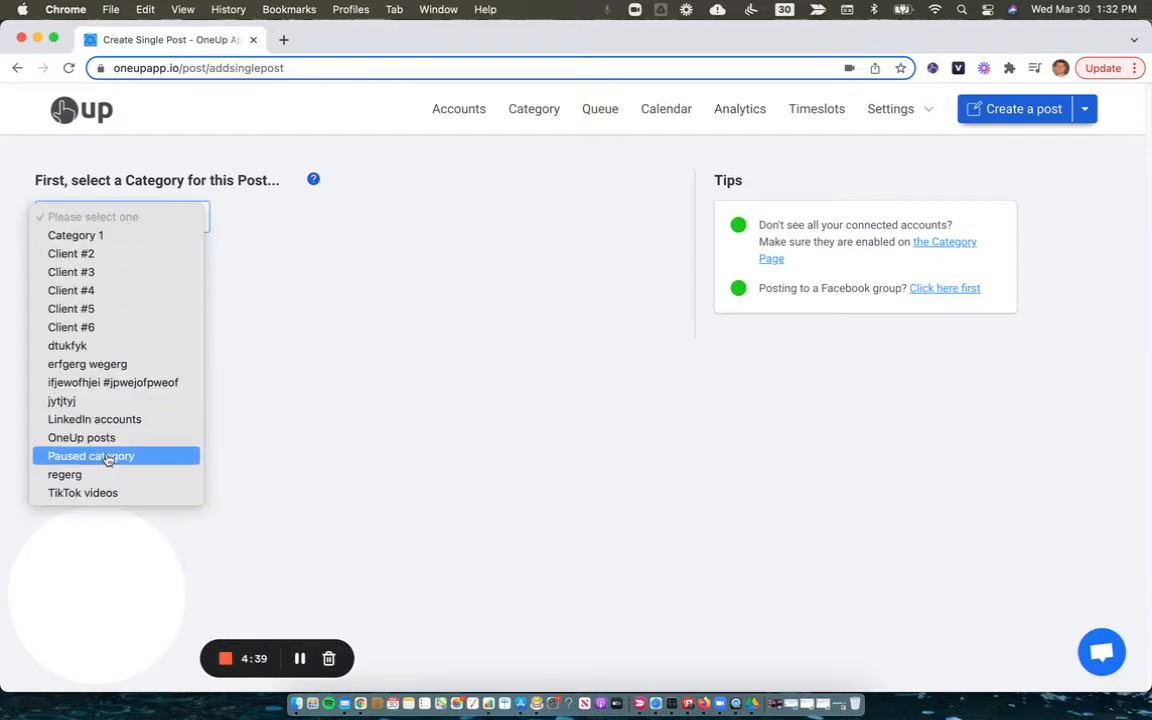
mouse_move(118, 419)
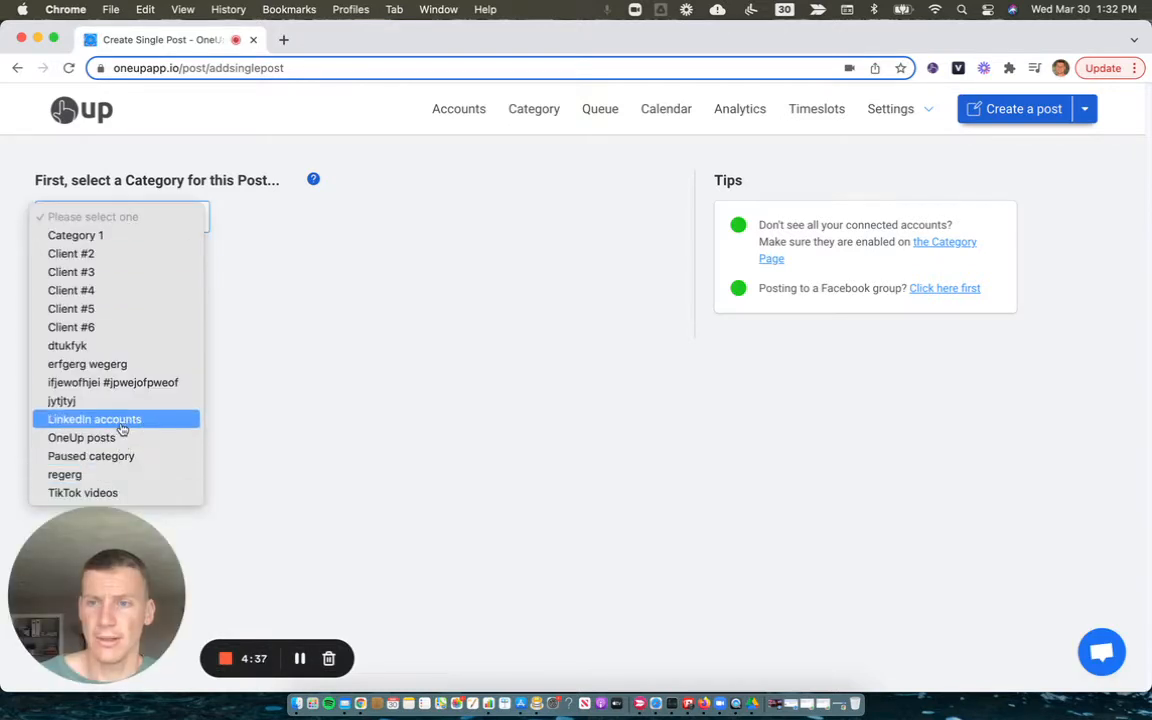
left_click(94, 418)
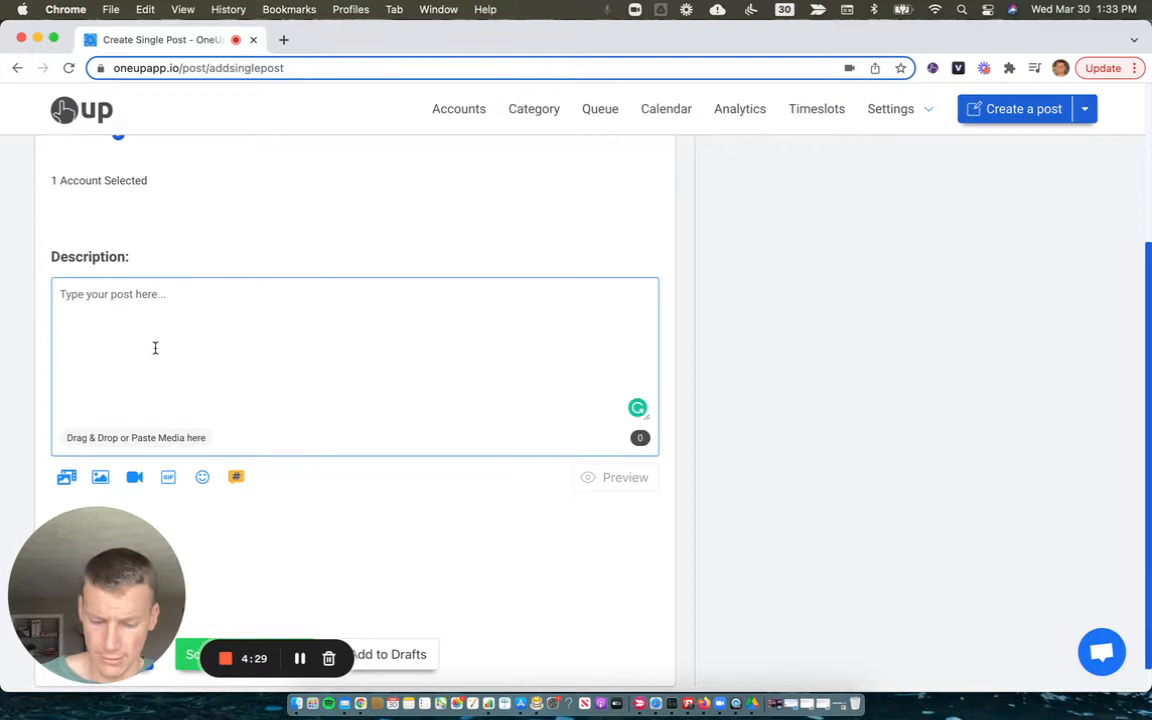
type("Here is my po")
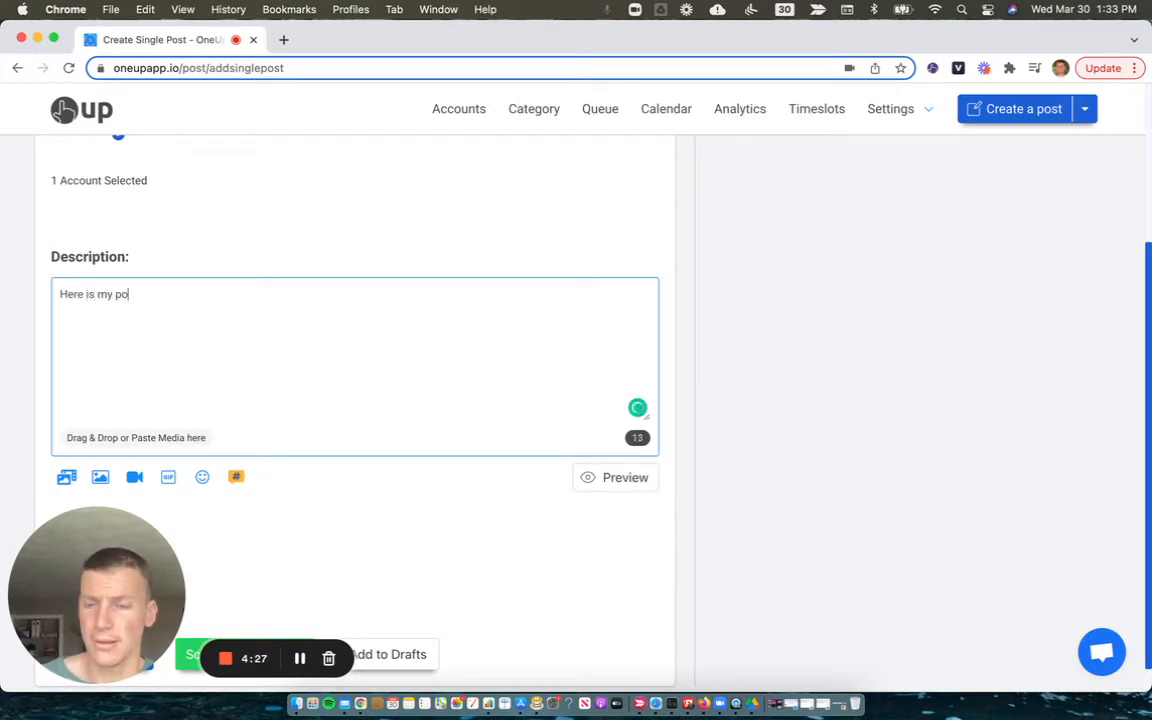
left_click(201, 477)
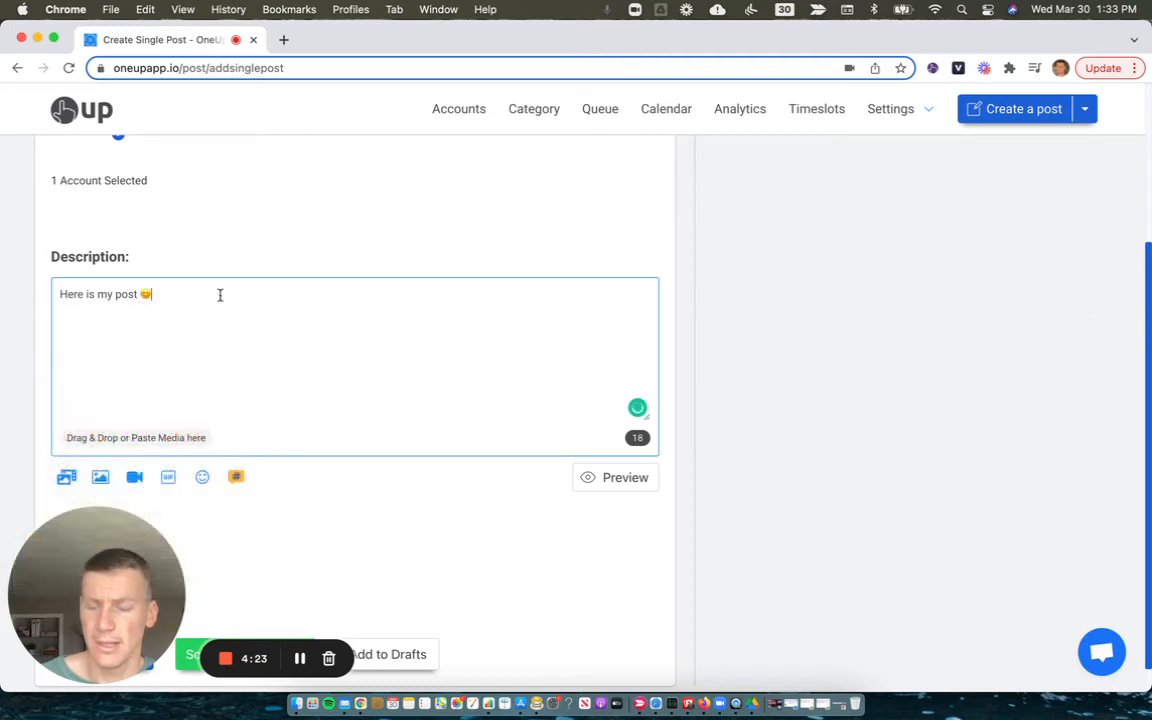
key("Enter")
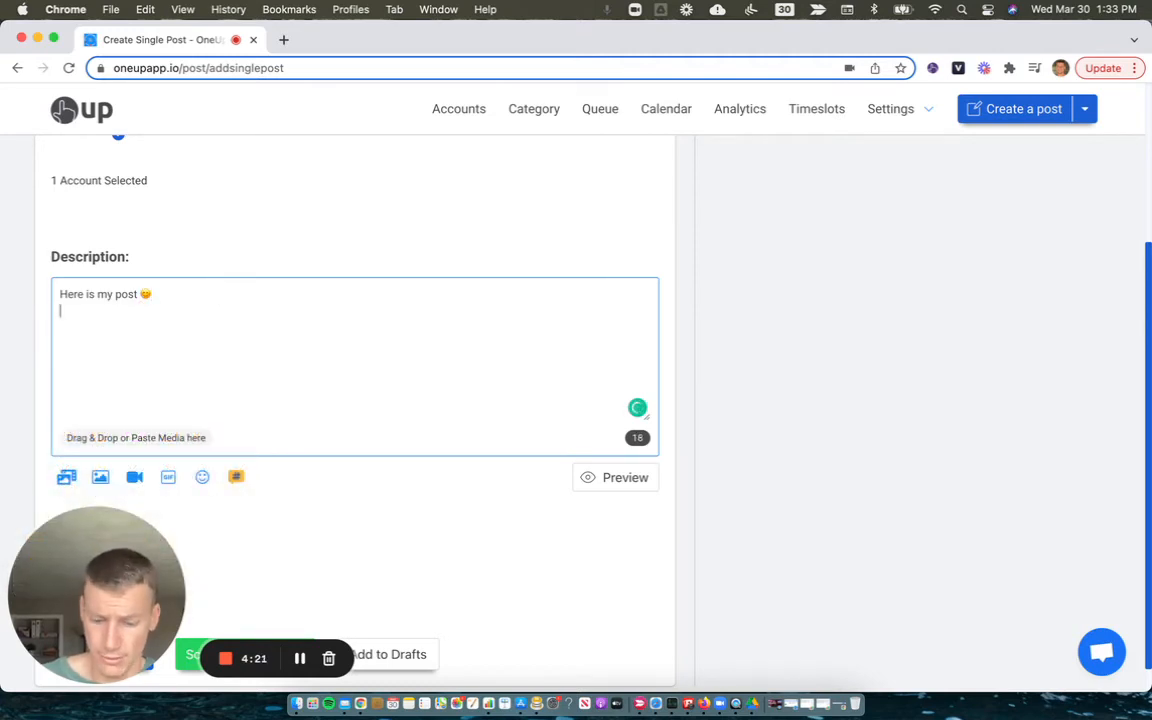
type("@")
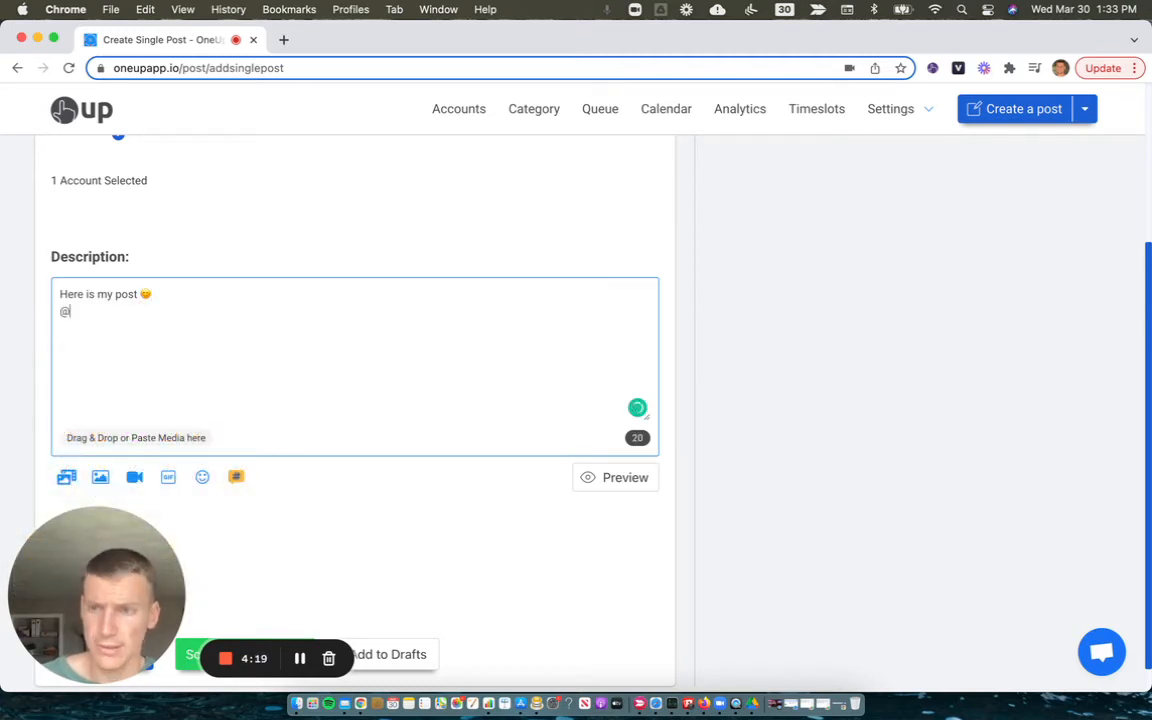
type("oneup")
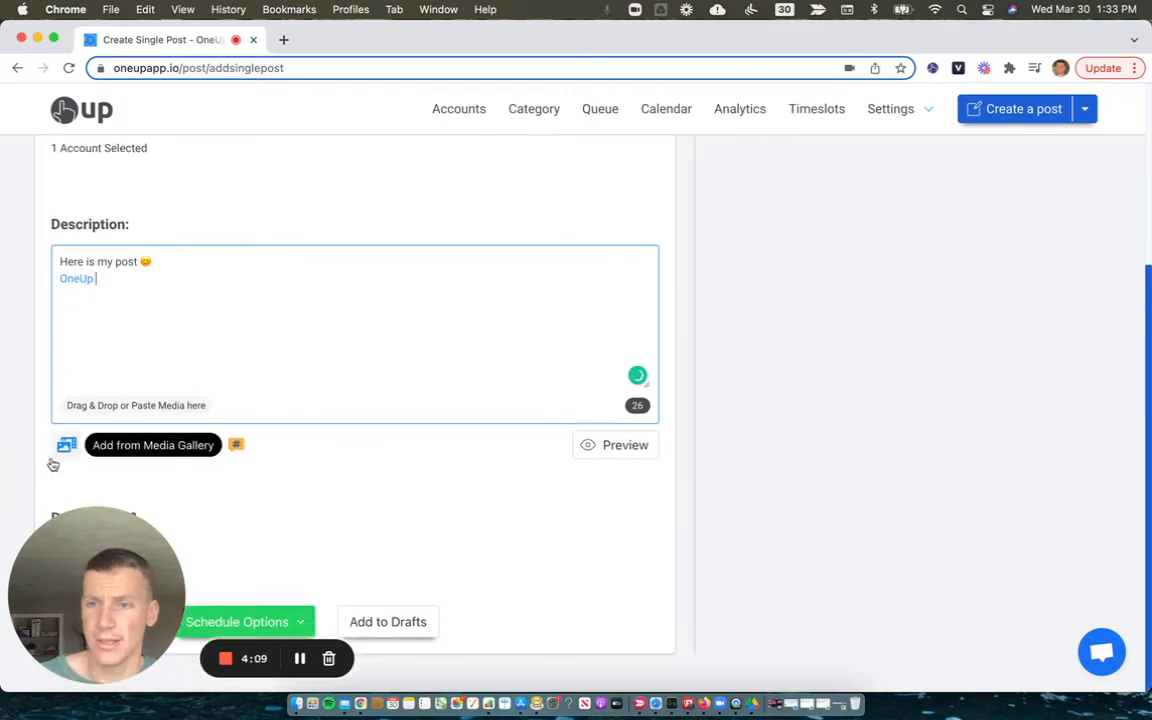
left_click(62, 445)
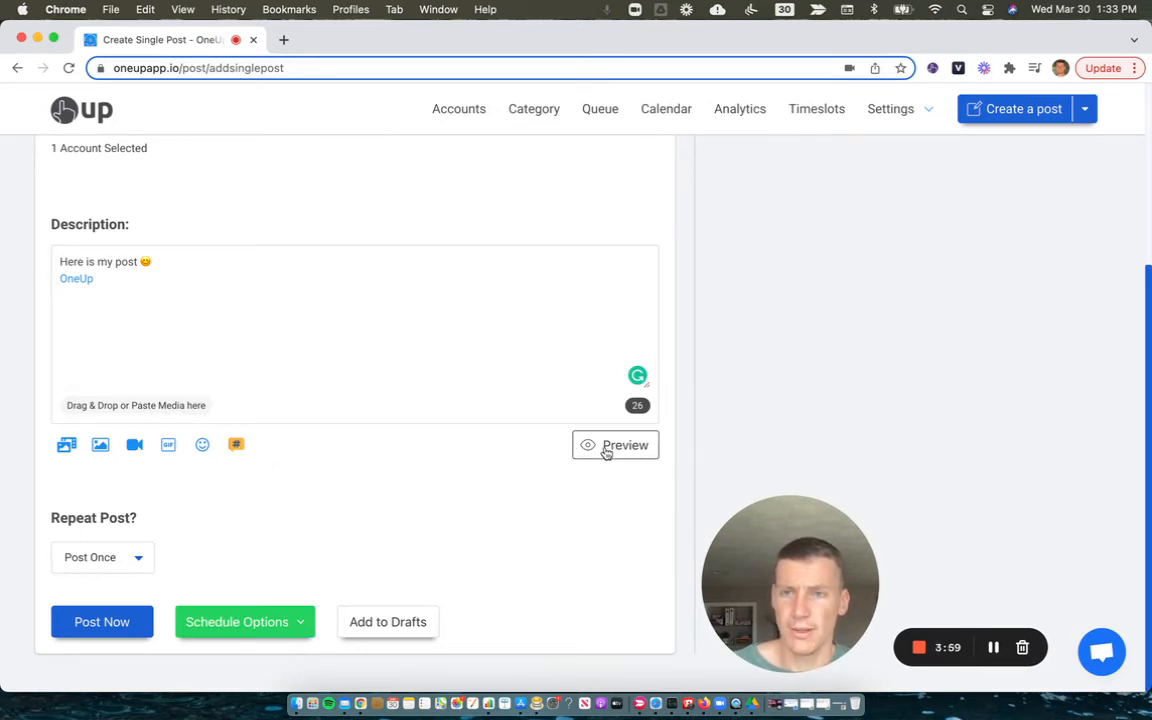
left_click(615, 445)
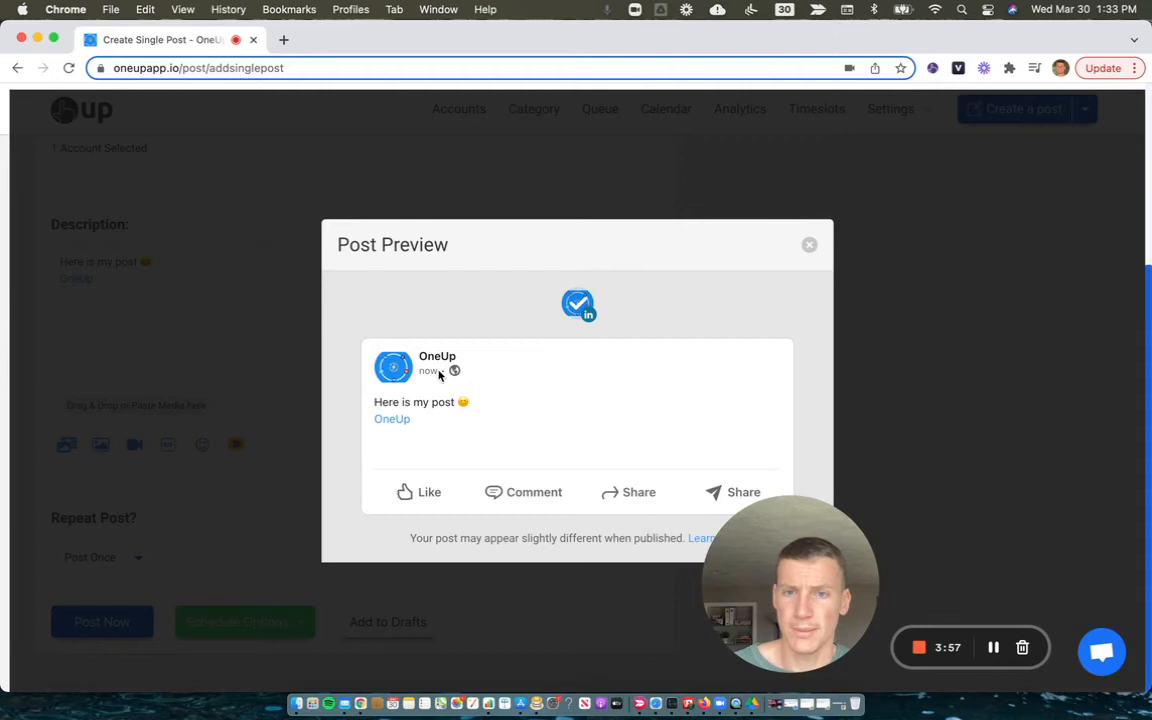
left_click(809, 244)
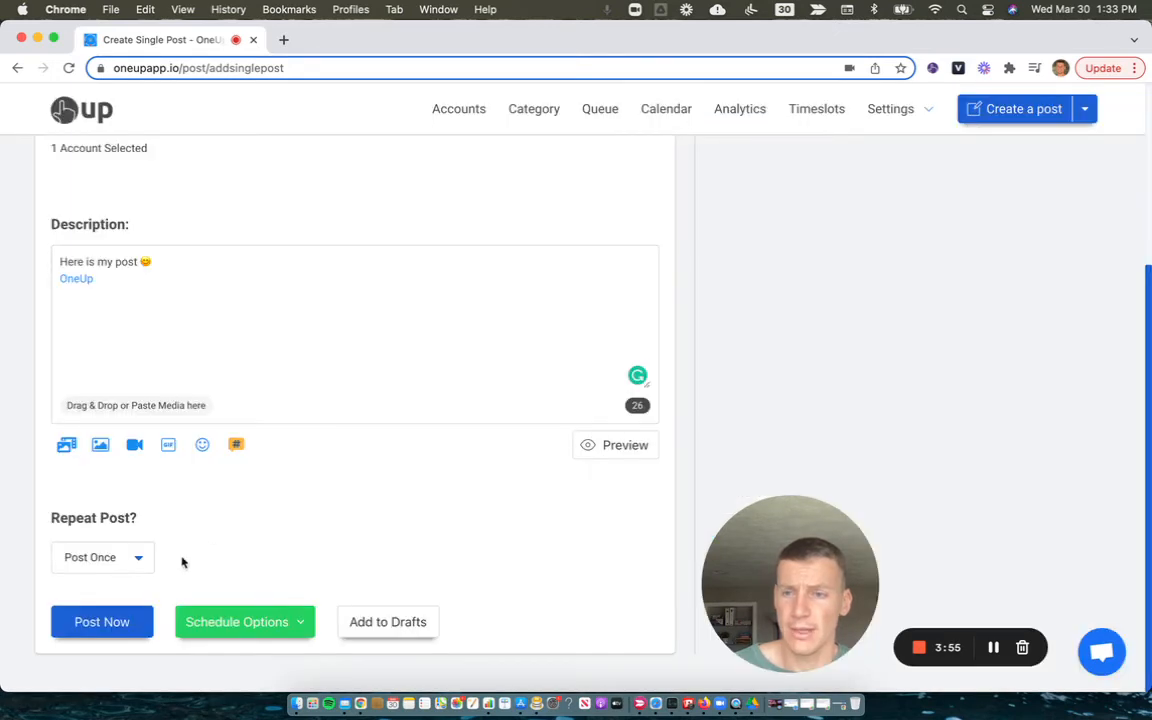
mouse_move(113, 566)
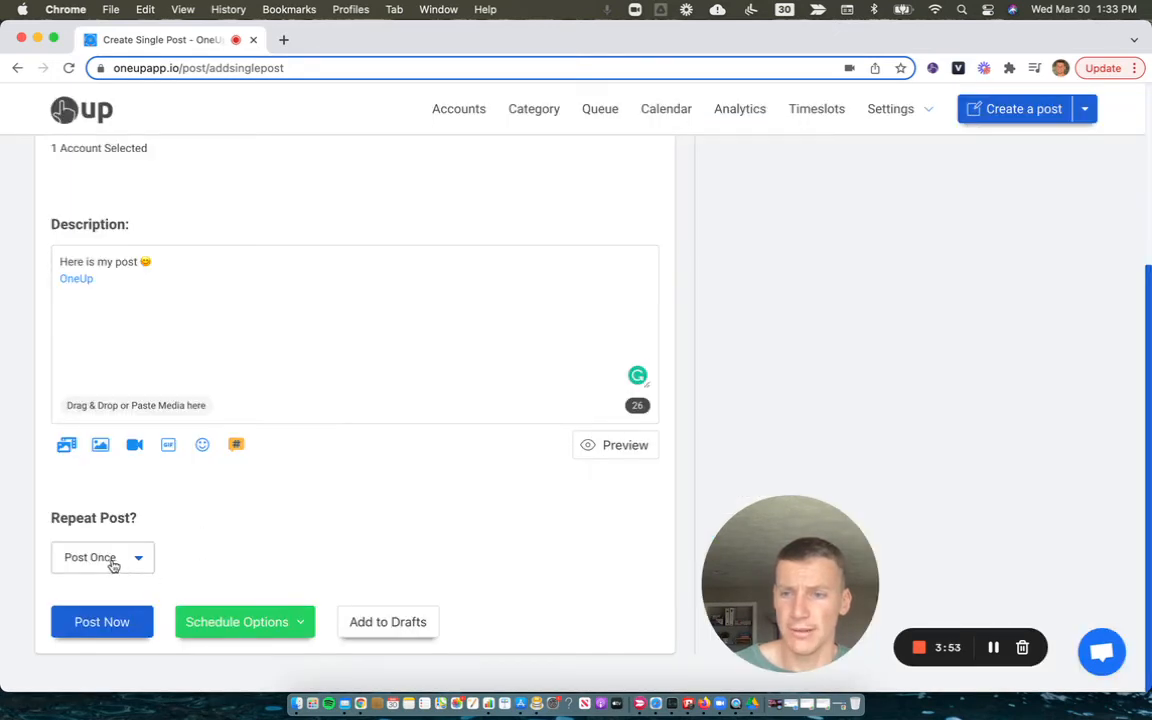
Step: Set Repeat Post to Post Once and move the schedule calendar forward to April 2022
left_click(102, 557)
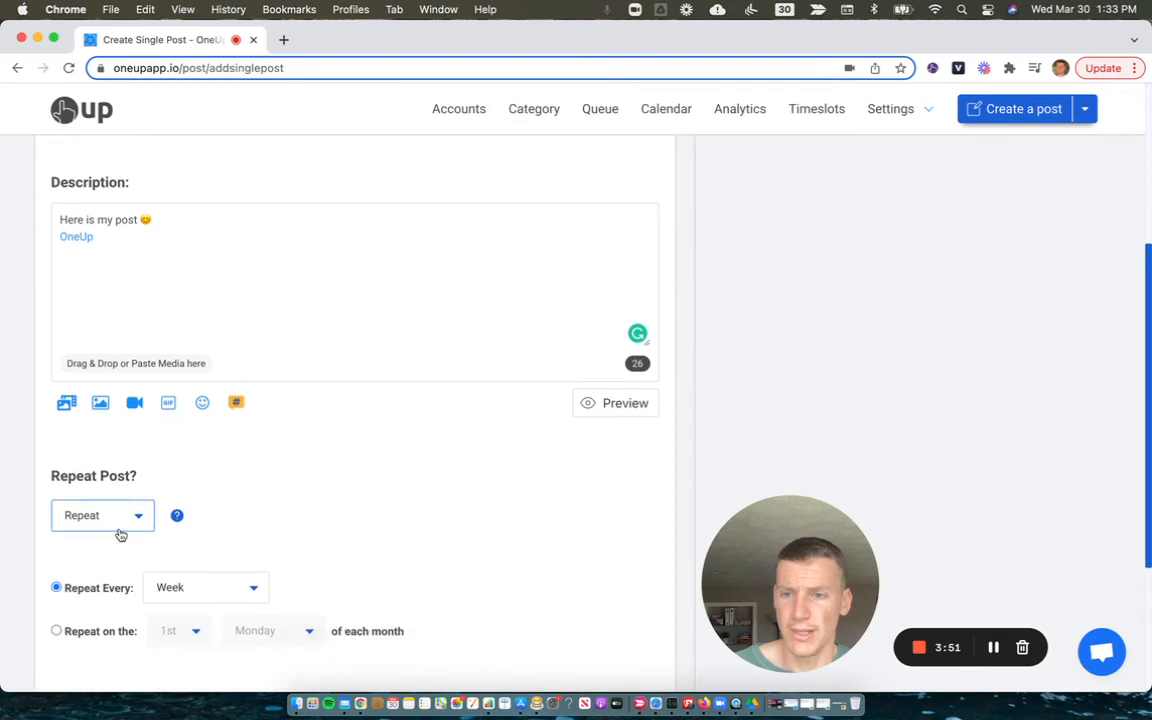
left_click(103, 516)
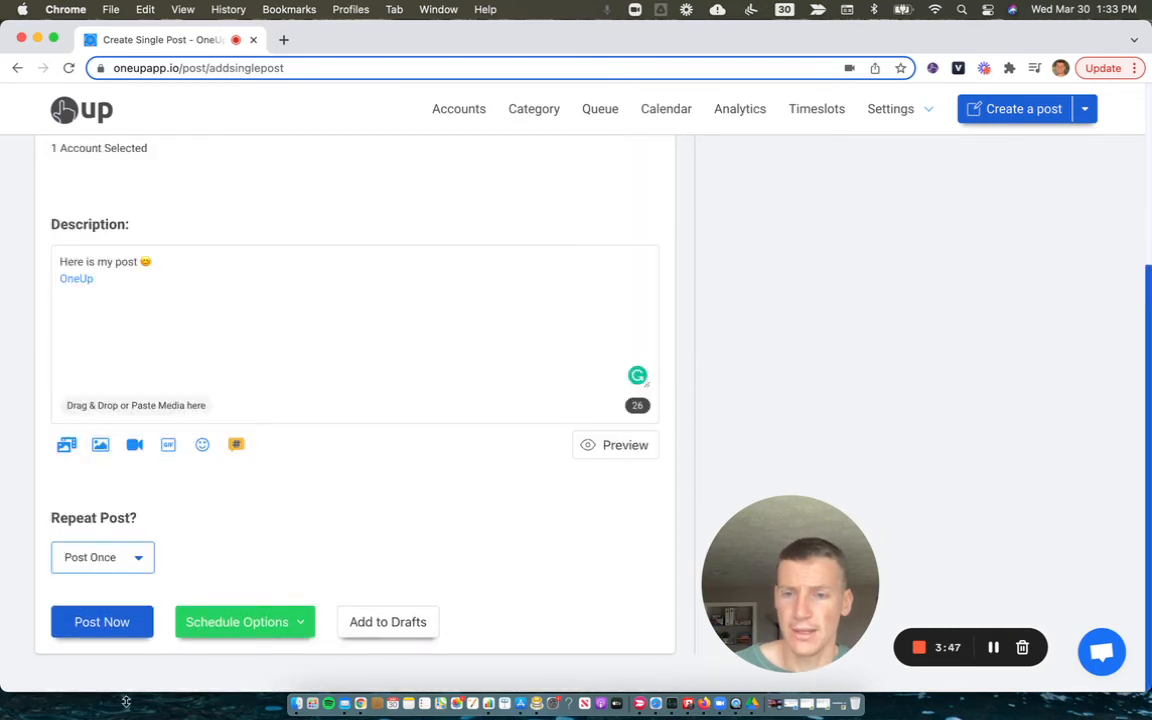
left_click(243, 621)
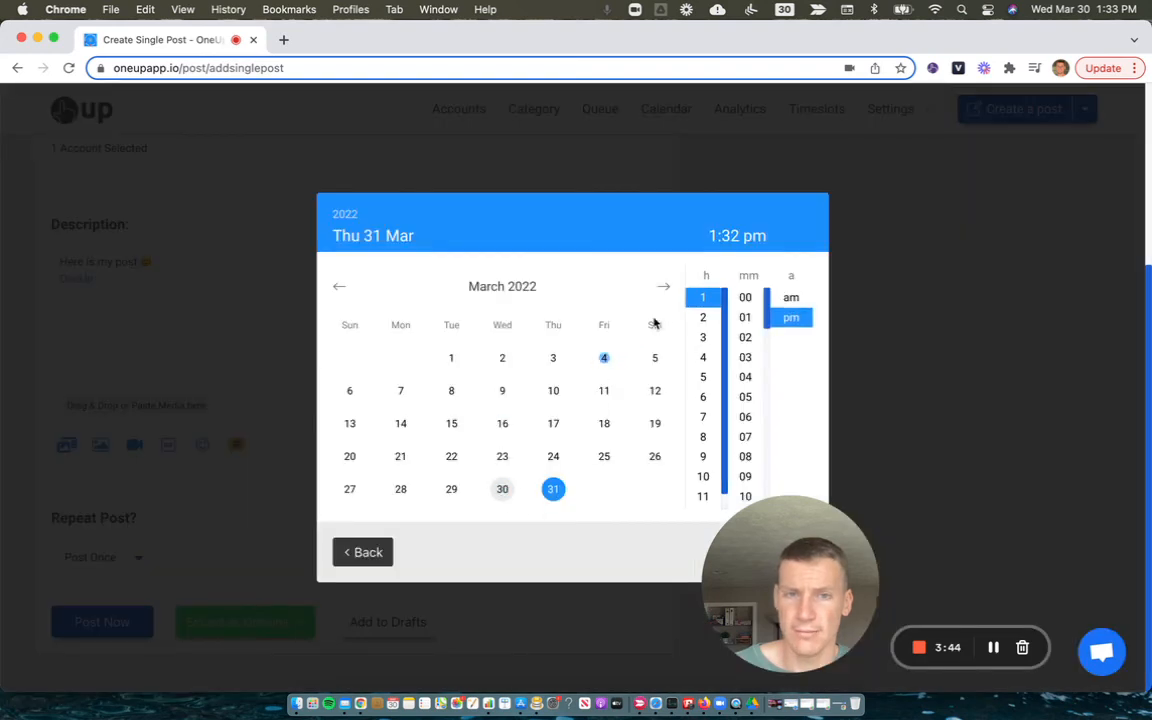
left_click(663, 286)
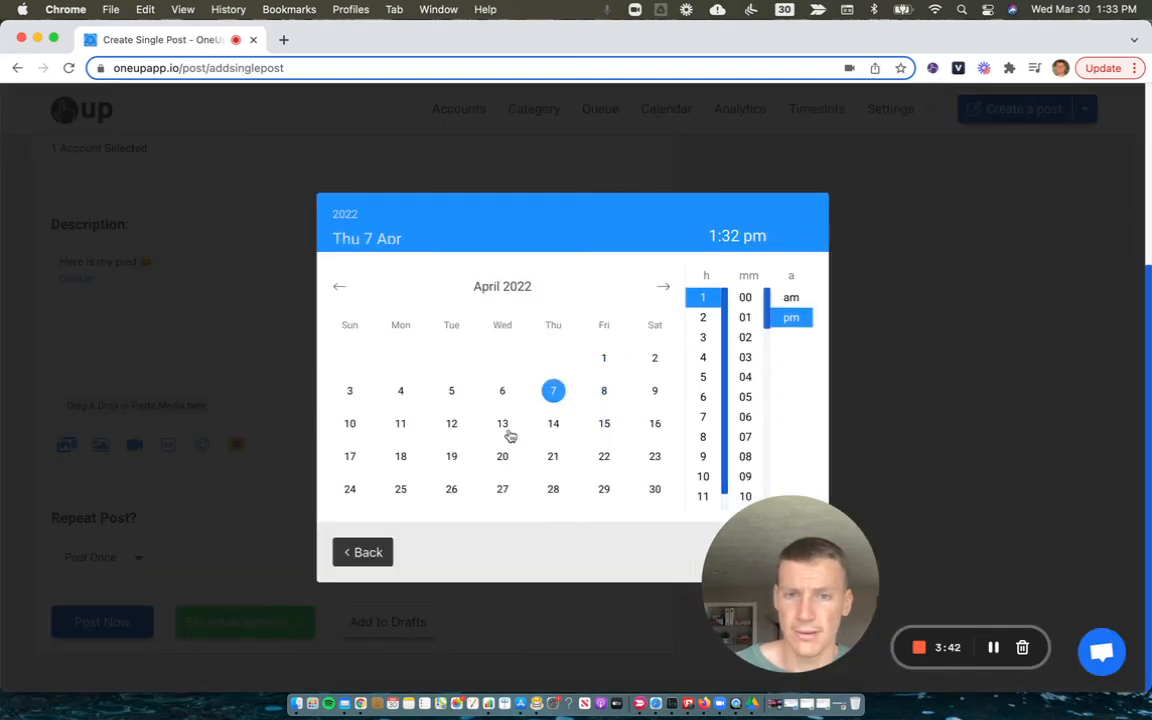